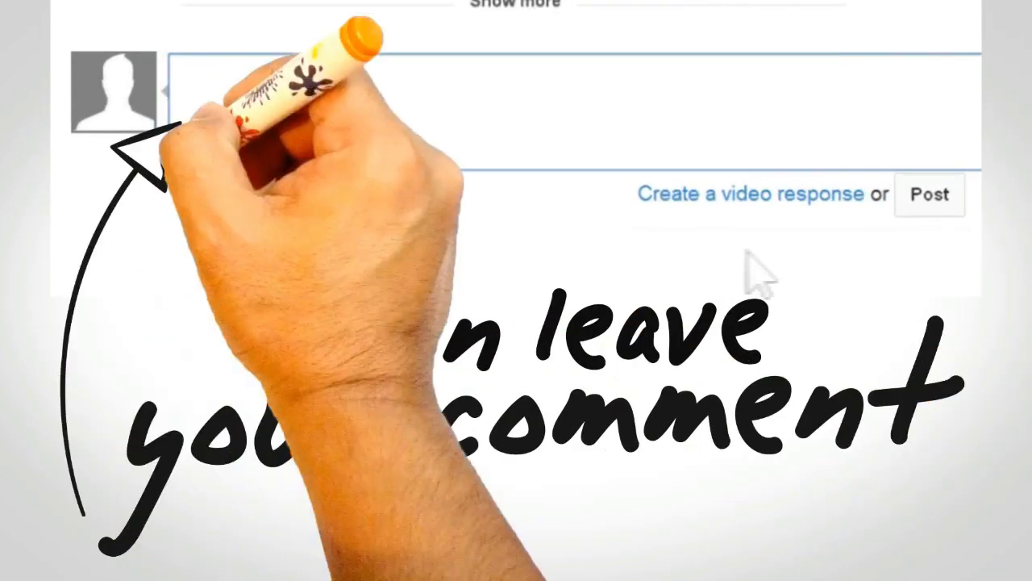
type("join the discussion, and le")
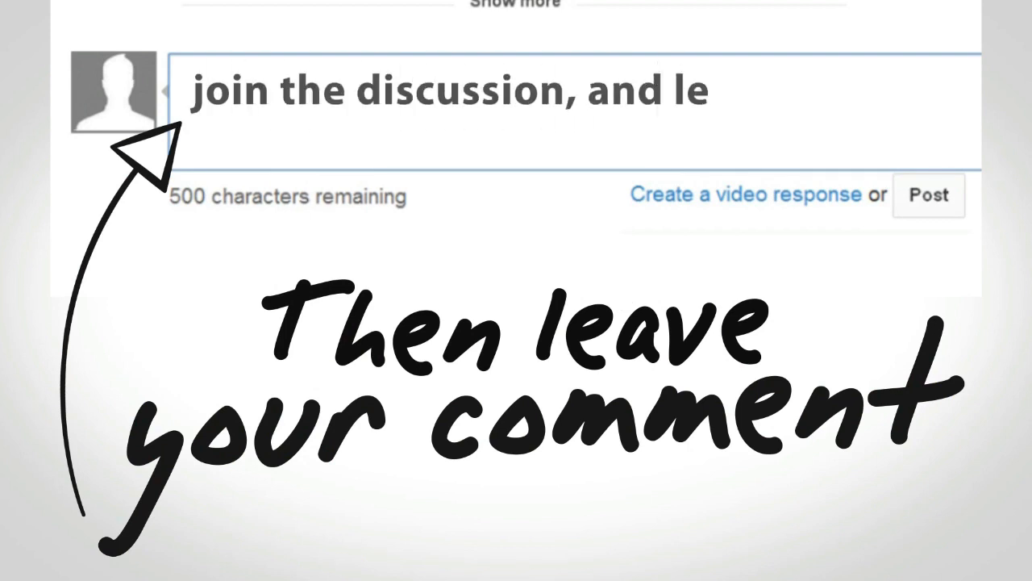